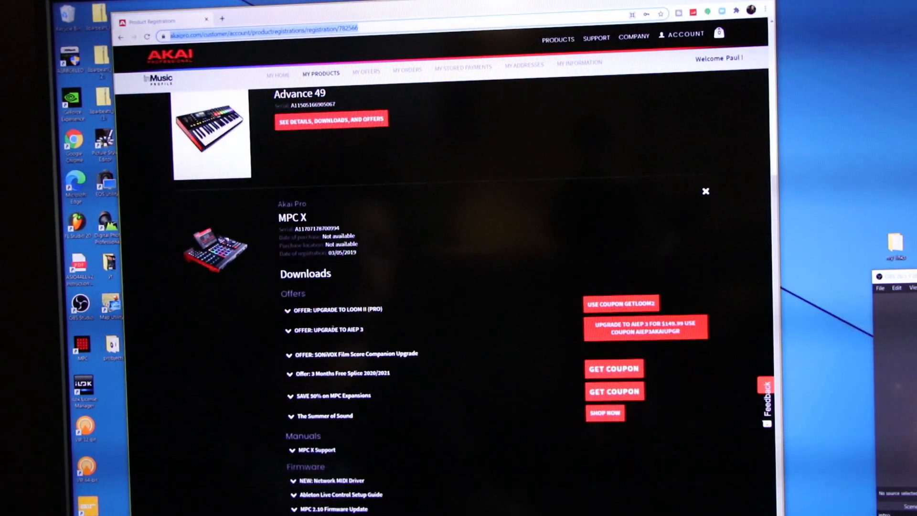
# Expand the MPC 2.10 Firmware Update entry and download the MPC 2.10 Synth Content.
pyautogui.scroll(-3)
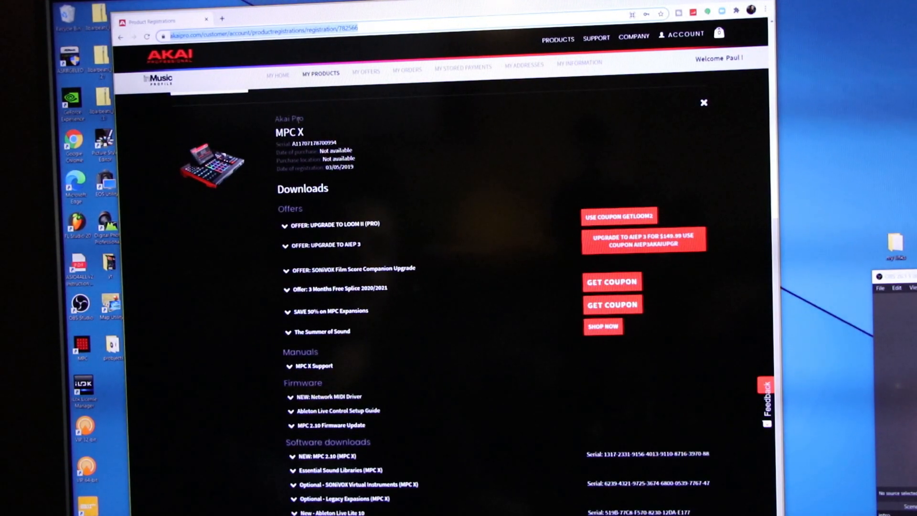
pyautogui.scroll(-3)
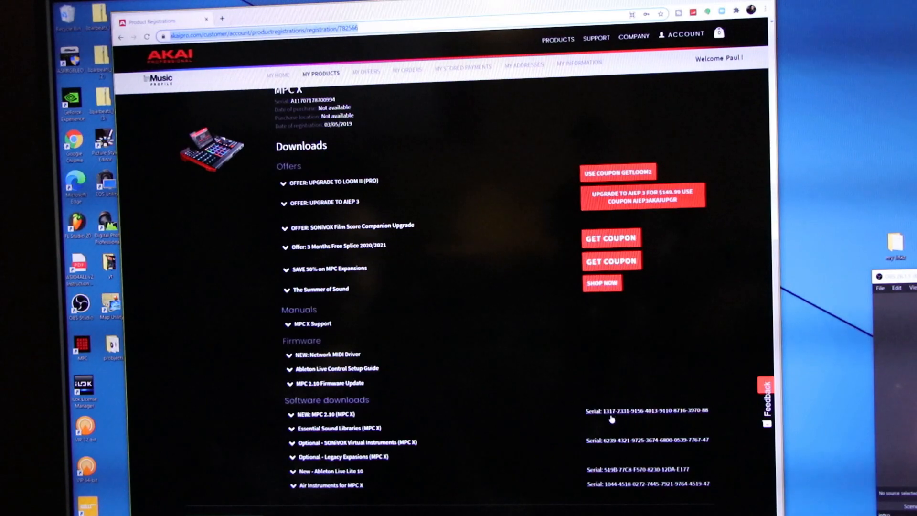
pyautogui.moveTo(320, 229)
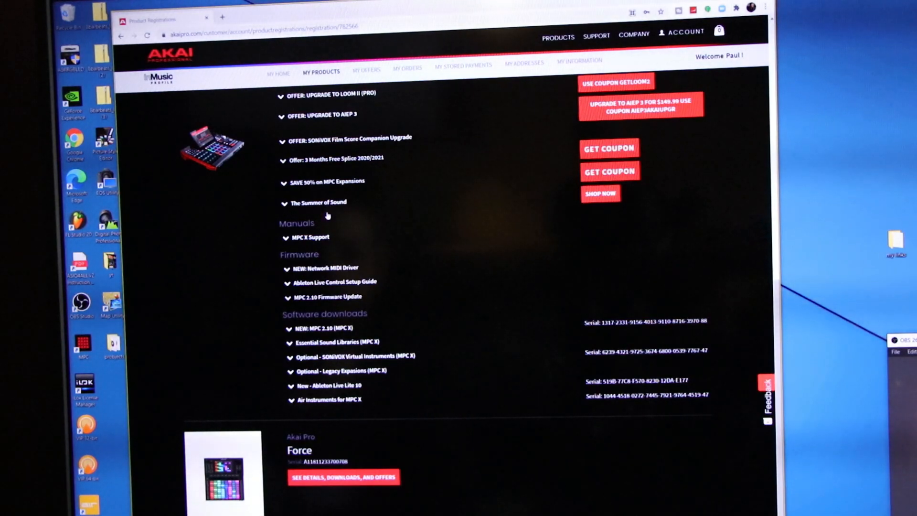
pyautogui.moveTo(321, 253)
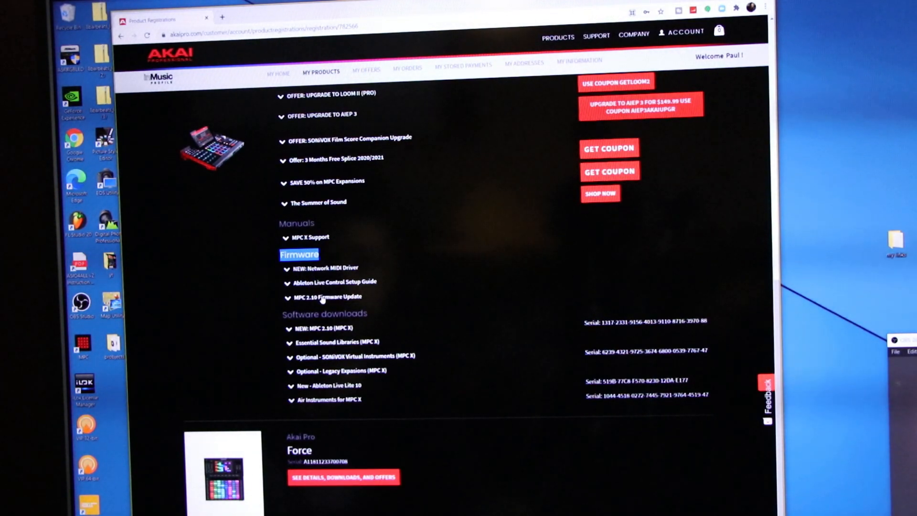
pyautogui.click(328, 297)
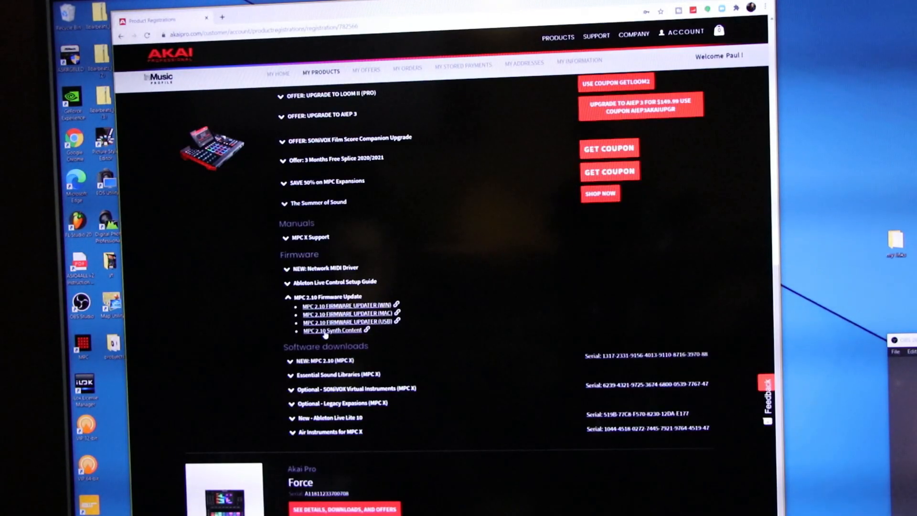
pyautogui.doubleClick(299, 254)
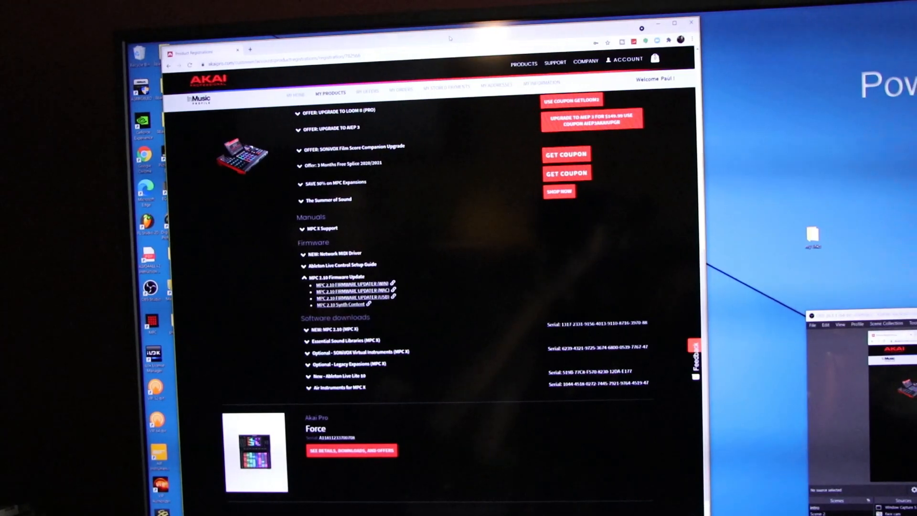
# Scroll down to confirm the MPC 2.10 updater and Synth Content files are downloading.
pyautogui.scroll(-3)
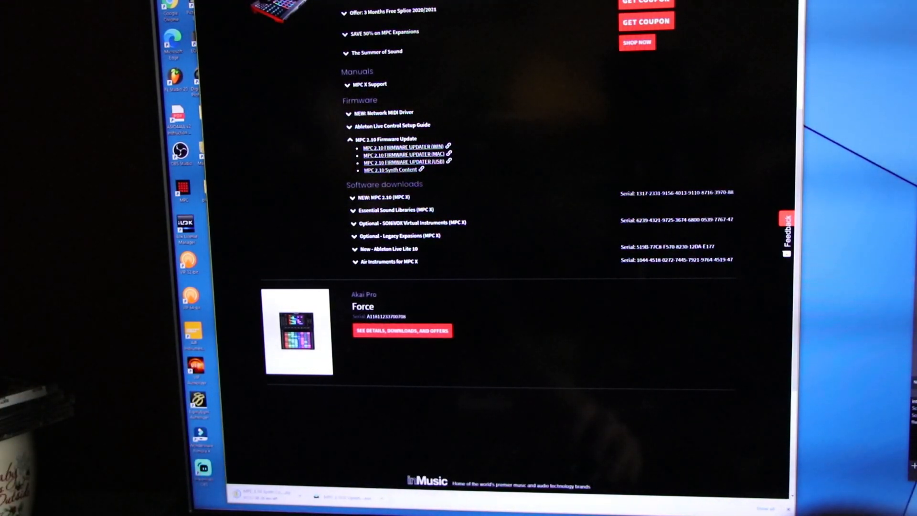
pyautogui.moveTo(546, 162)
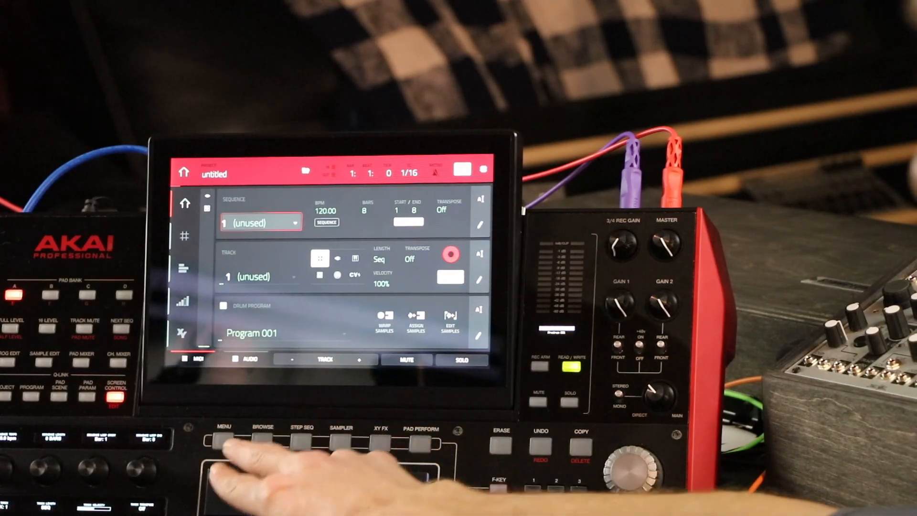
# Open the MPC X main menu and reach the version info showing firmware 2.9.0.
pyautogui.click(223, 438)
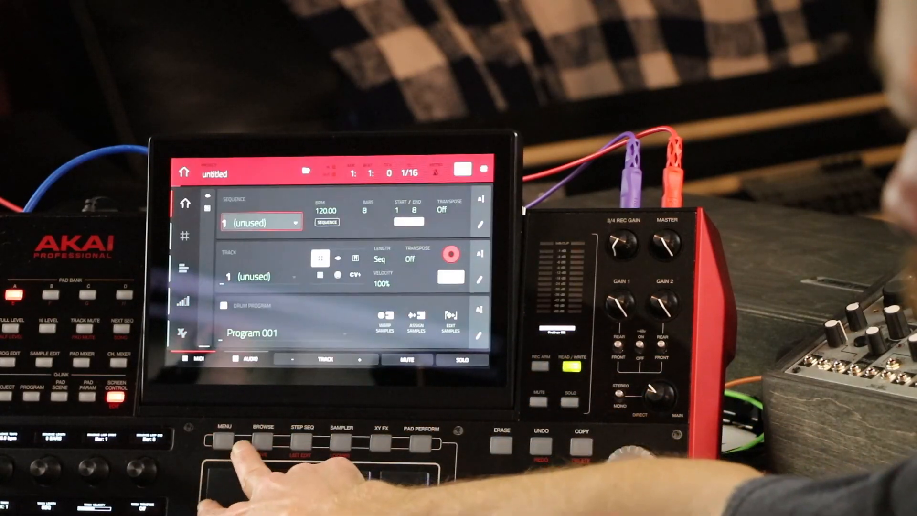
pyautogui.click(224, 442)
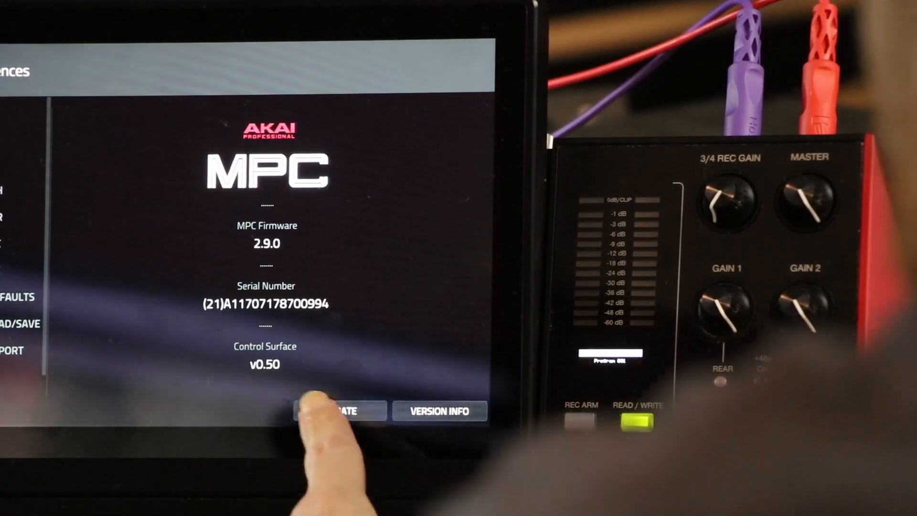
# Tap Update in Preferences > About and confirm restarting the MPC X in update mode.
pyautogui.click(339, 411)
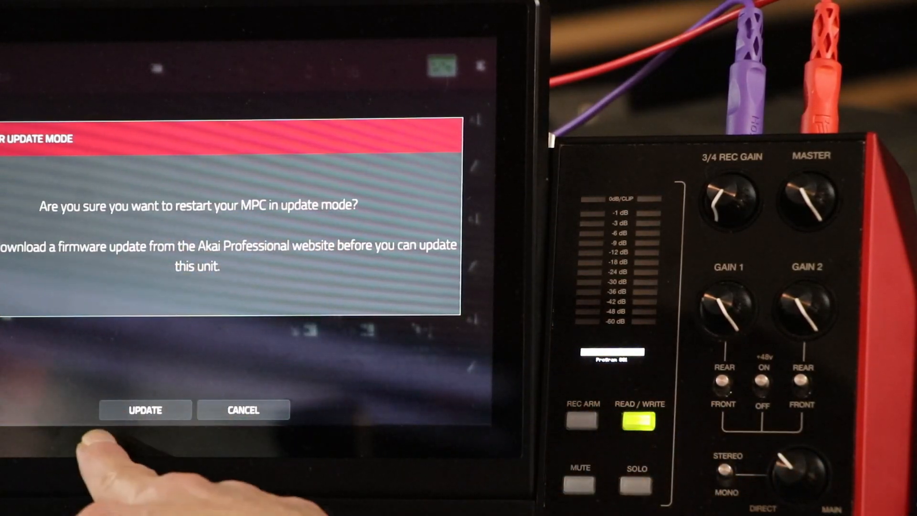
pyautogui.click(145, 410)
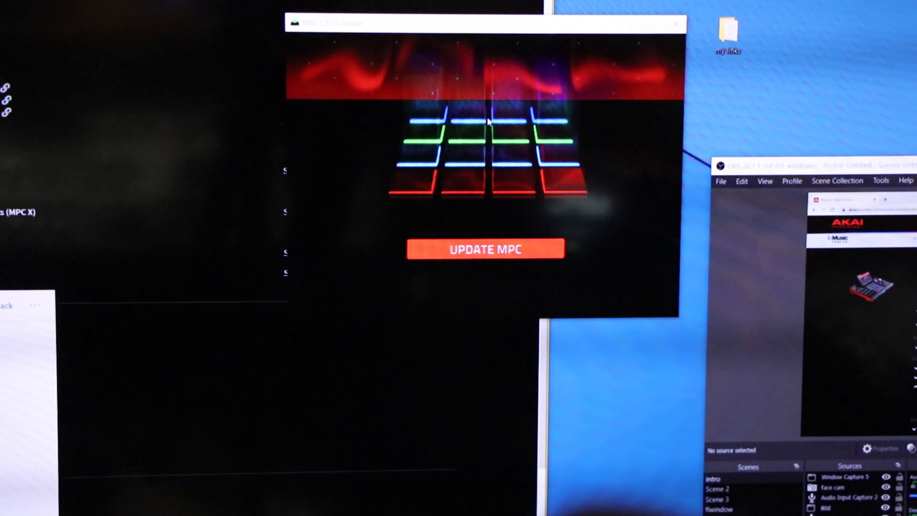
pyautogui.moveTo(484, 264)
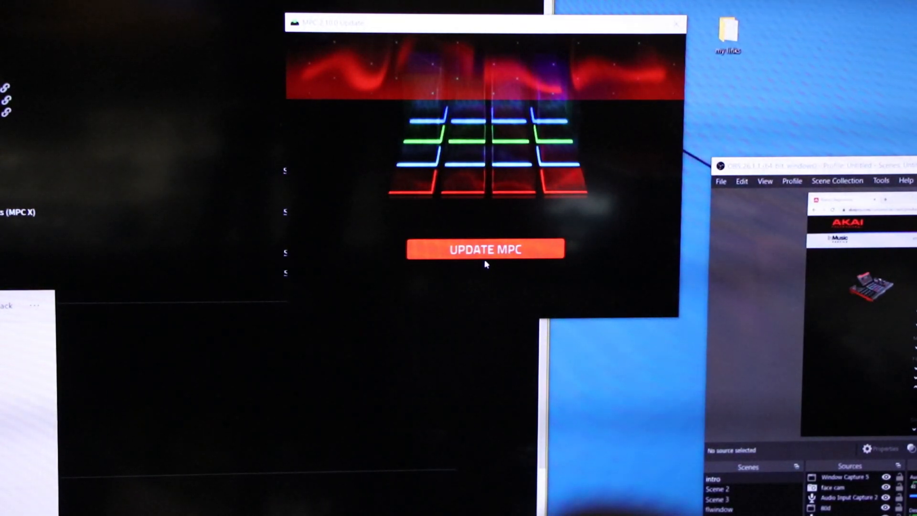
# Start UPDATE MPC in the 2.10 Updater and let it run until DONE appears.
pyautogui.click(485, 249)
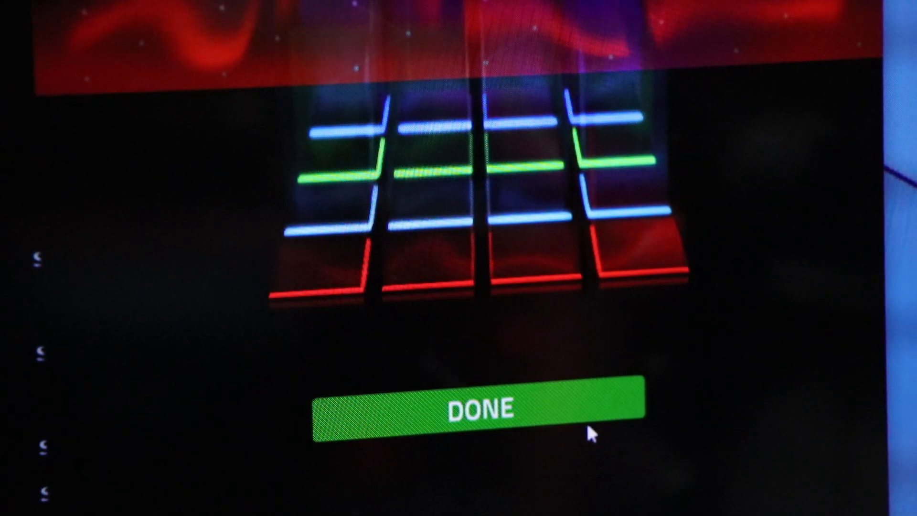
# Dismiss the finished updater with DONE and view the MPC X Main Mode screen.
pyautogui.click(473, 407)
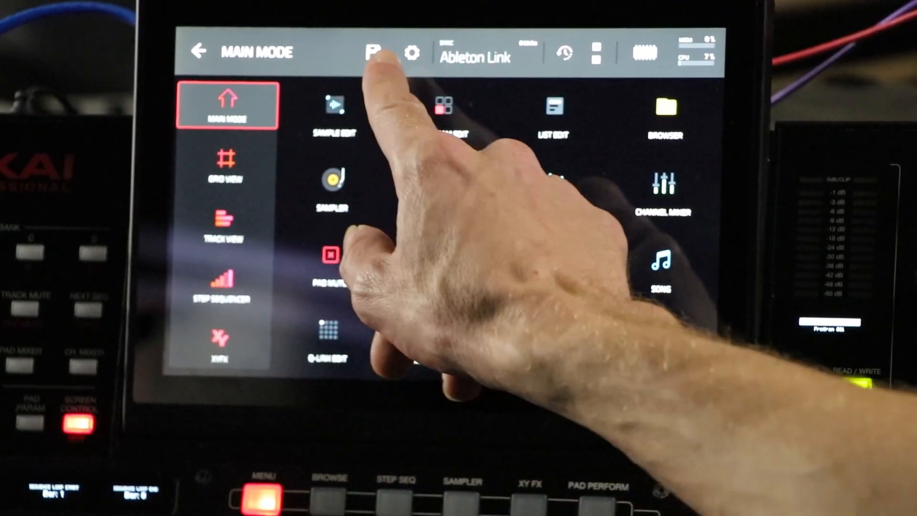
# Return to the Akai Pro MPC X downloads page showing the downloaded 2.10 files.
pyautogui.click(412, 53)
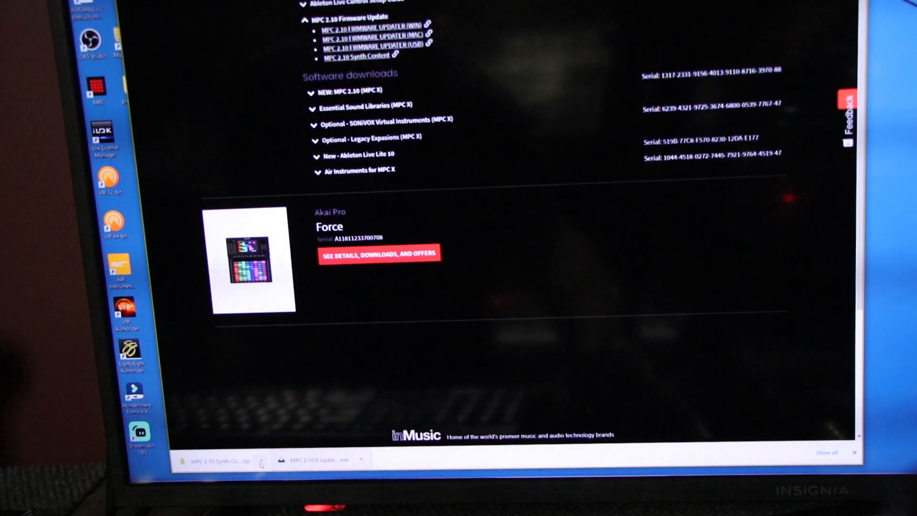
# Open the MPC 2.10 Synth Content zip from Chrome's download bar in File Explorer.
pyautogui.click(262, 459)
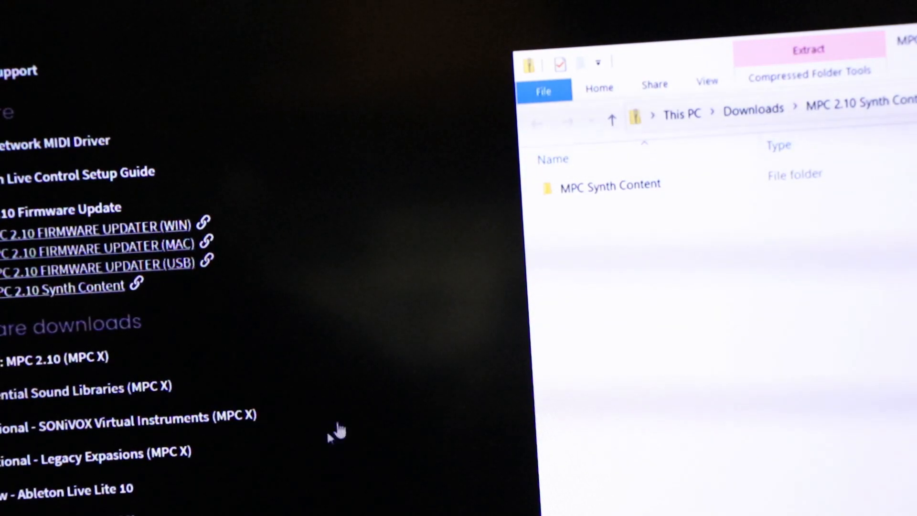
pyautogui.moveTo(58, 298)
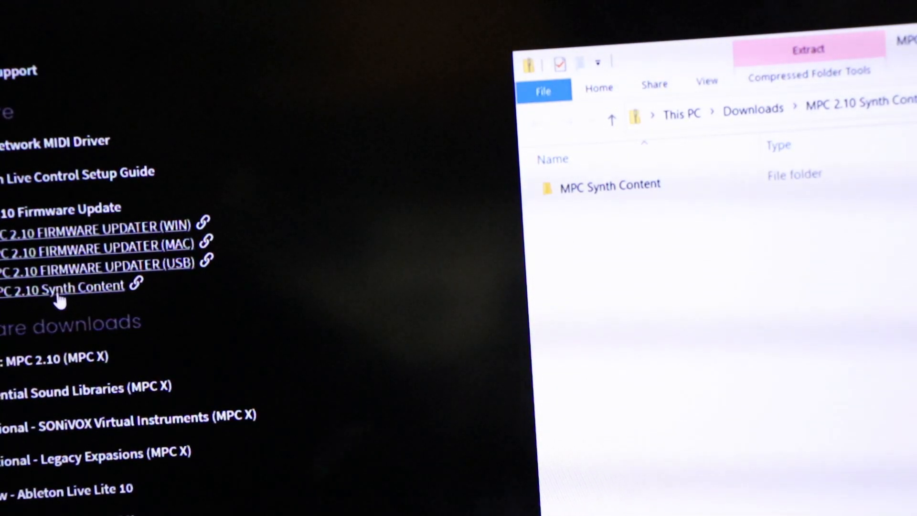
pyautogui.moveTo(64, 275)
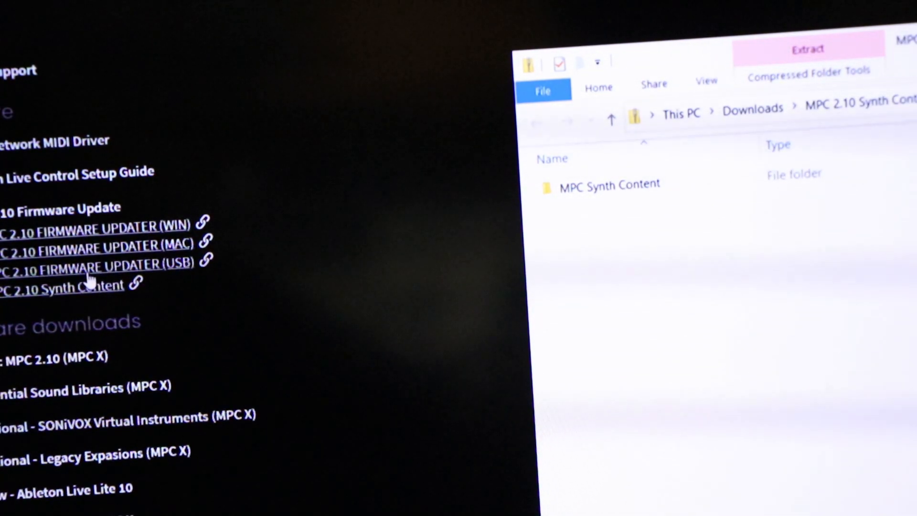
pyautogui.moveTo(89, 303)
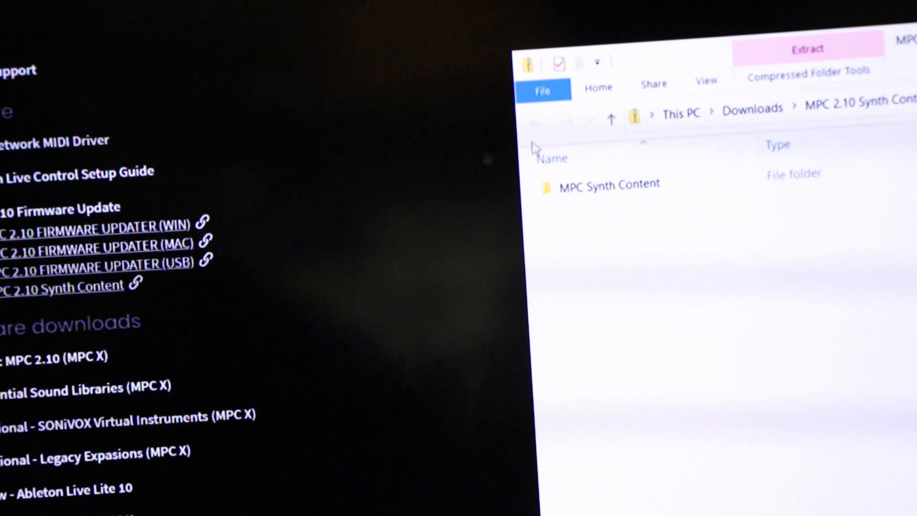
pyautogui.moveTo(649, 99)
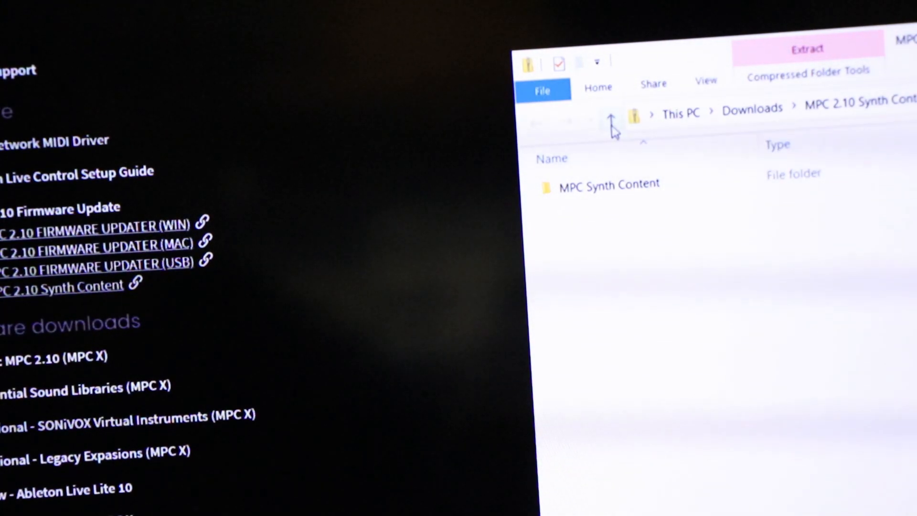
# Go up to Downloads, open today's MPC 2.10 Synth Content zip and its MPC Synth Content folder.
pyautogui.click(610, 118)
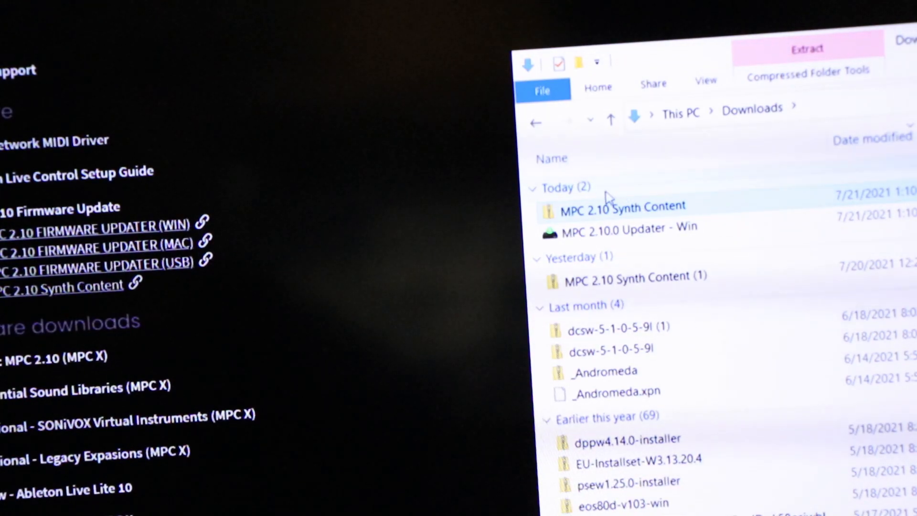
pyautogui.moveTo(620, 206)
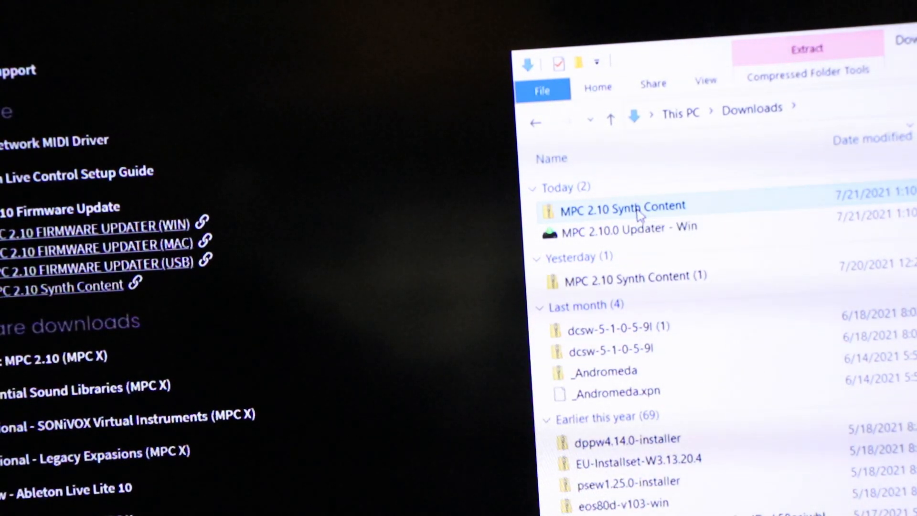
pyautogui.doubleClick(620, 205)
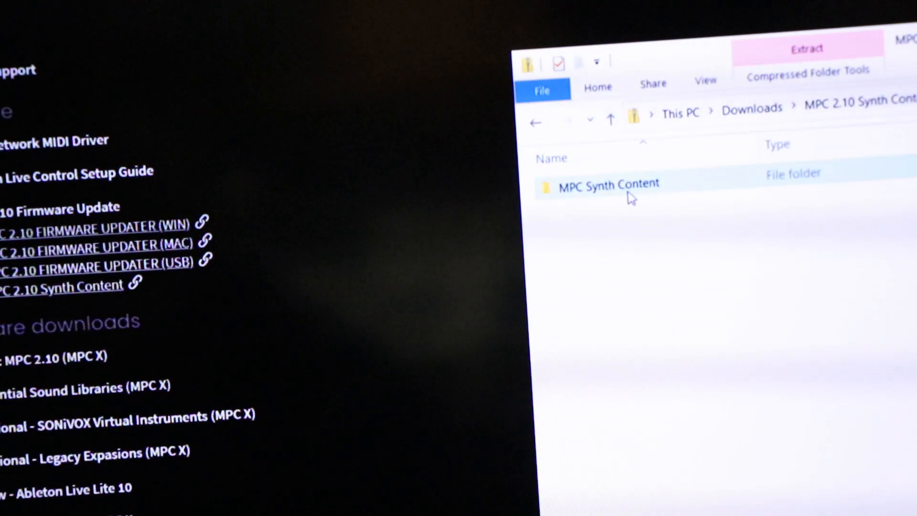
pyautogui.doubleClick(608, 182)
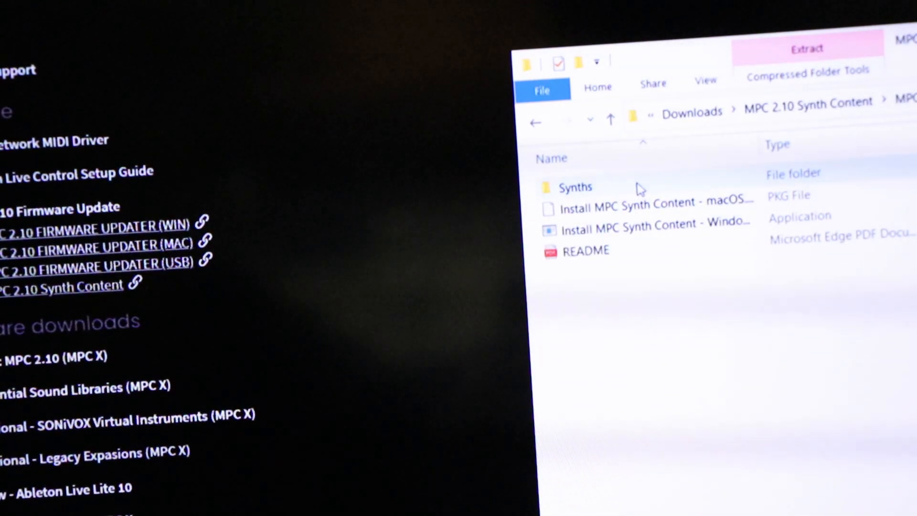